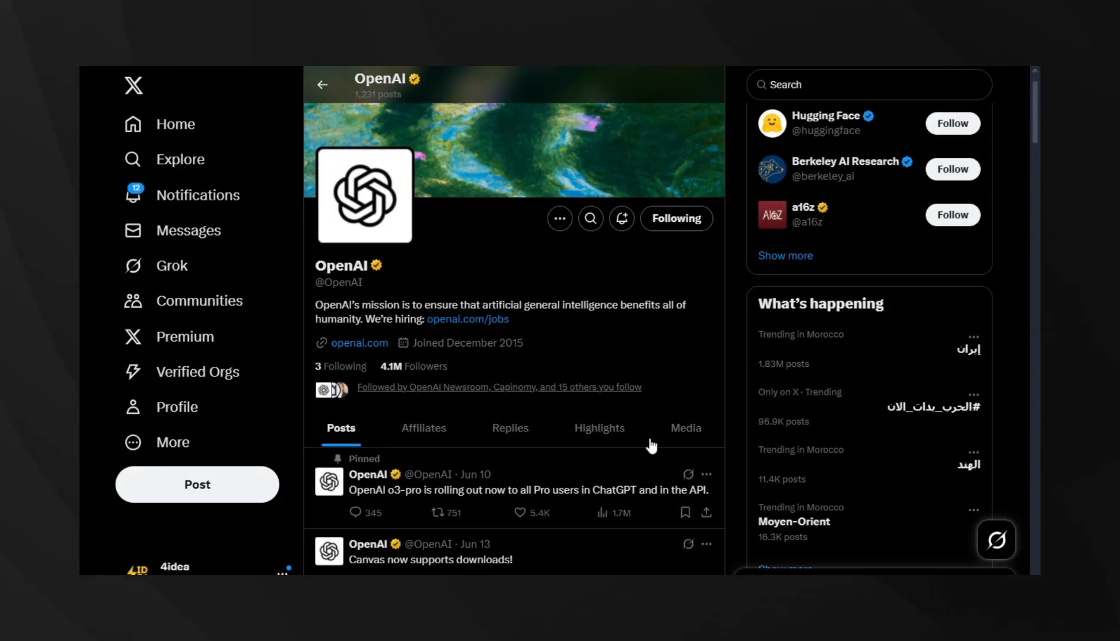
# Step: Open OpenAI's o3-pro rollout post and expand its expert-evaluations reply with 'Show more'
pyautogui.scroll(-3)
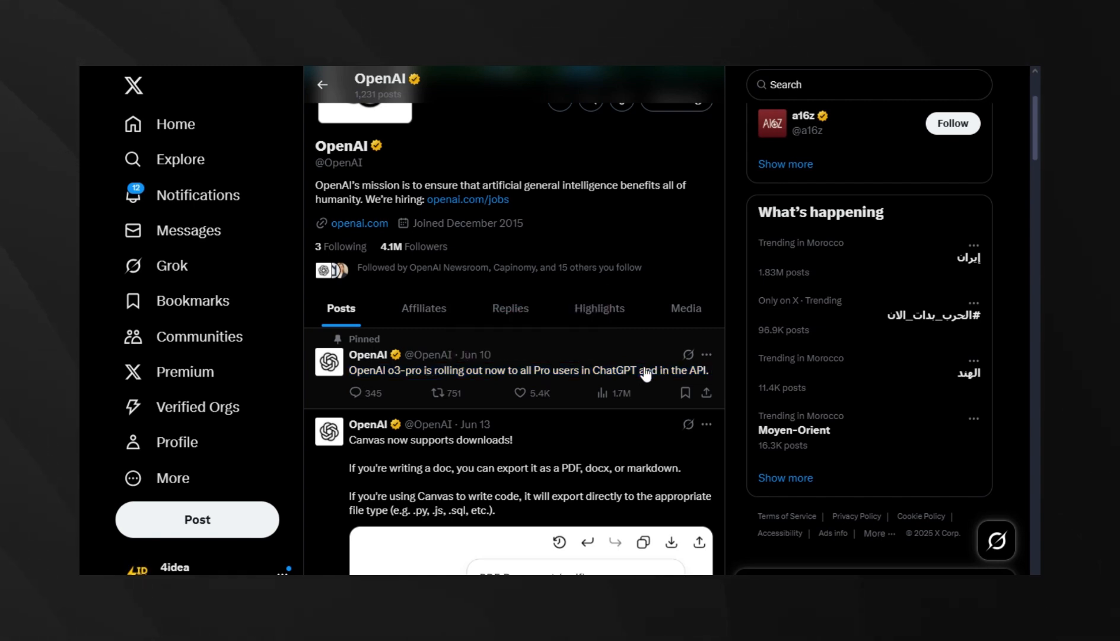
pyautogui.moveTo(634, 374)
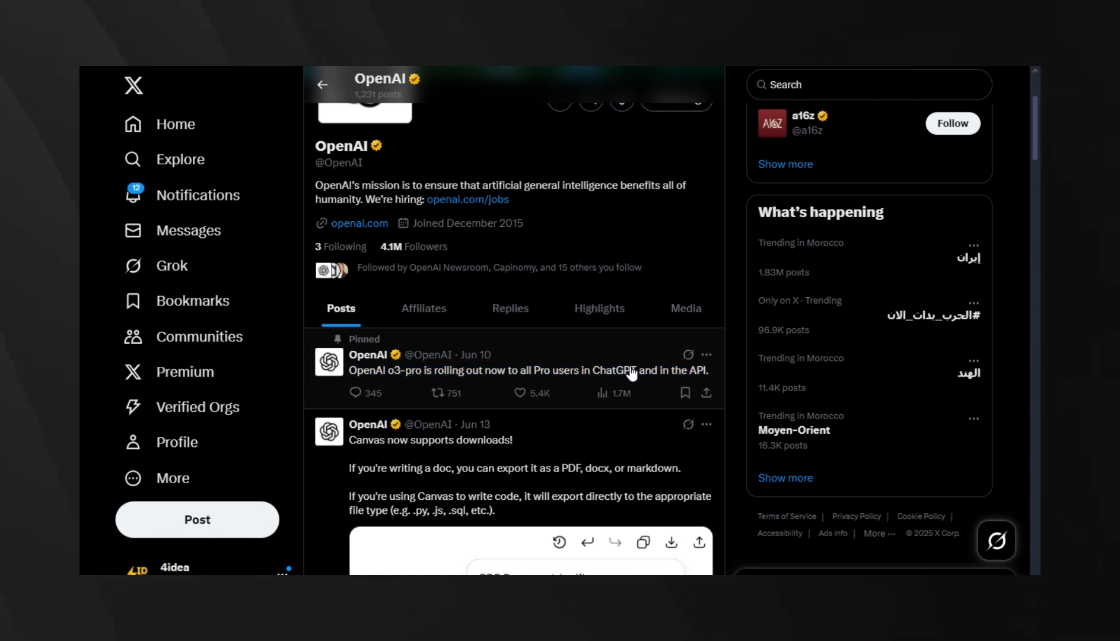
pyautogui.click(527, 370)
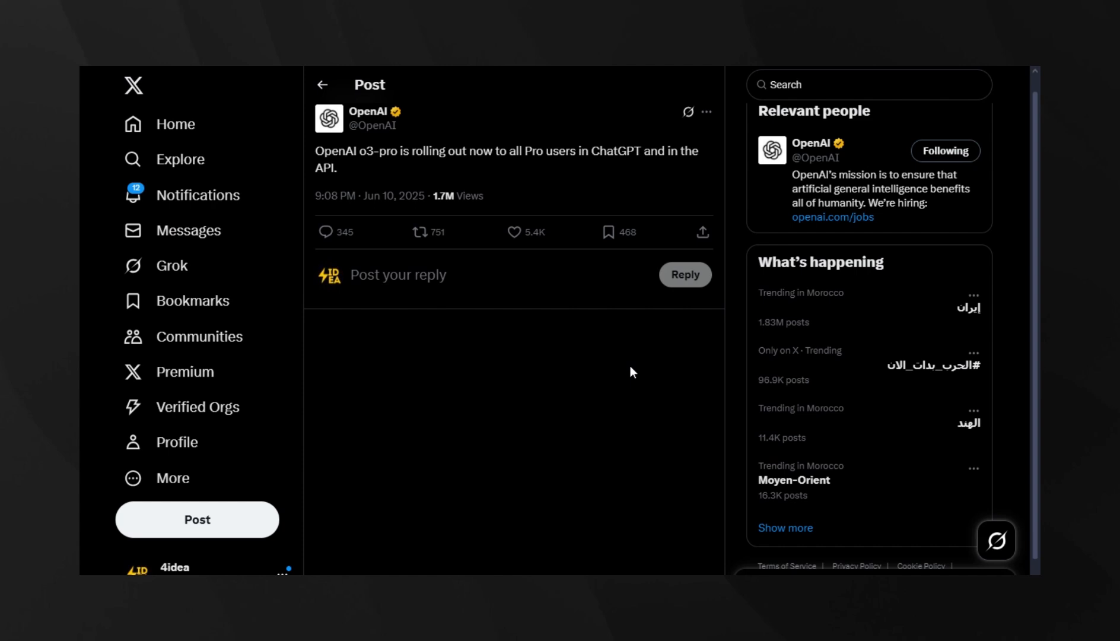
pyautogui.scroll(-3)
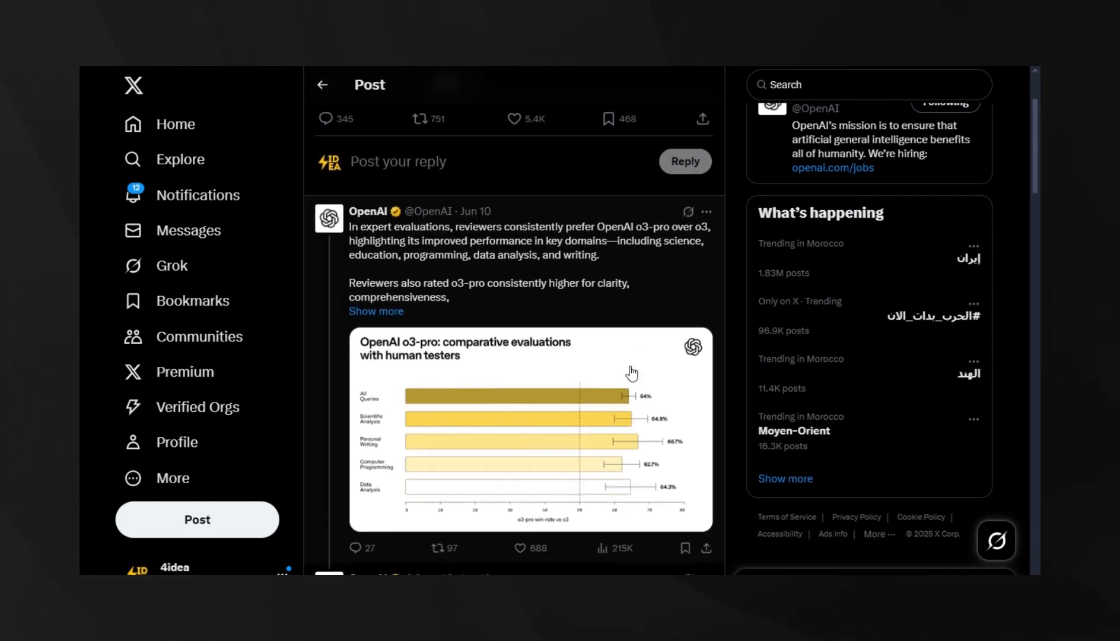
pyautogui.click(376, 311)
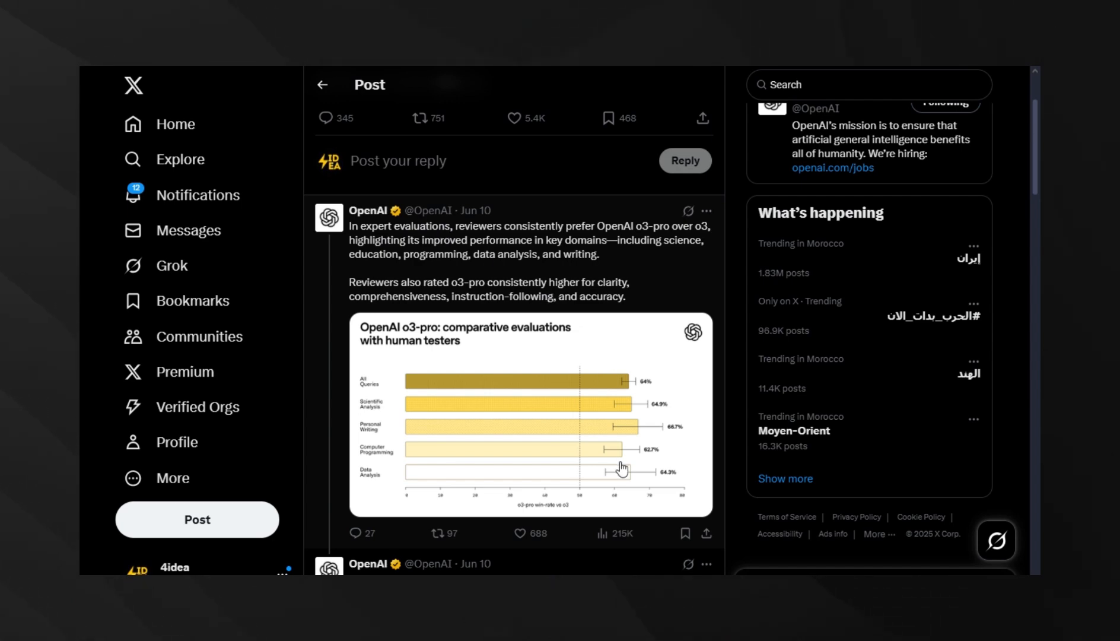
# Step: View the comparative evaluations chart full size, then advance to the pass@1 benchmarks chart
pyautogui.click(531, 414)
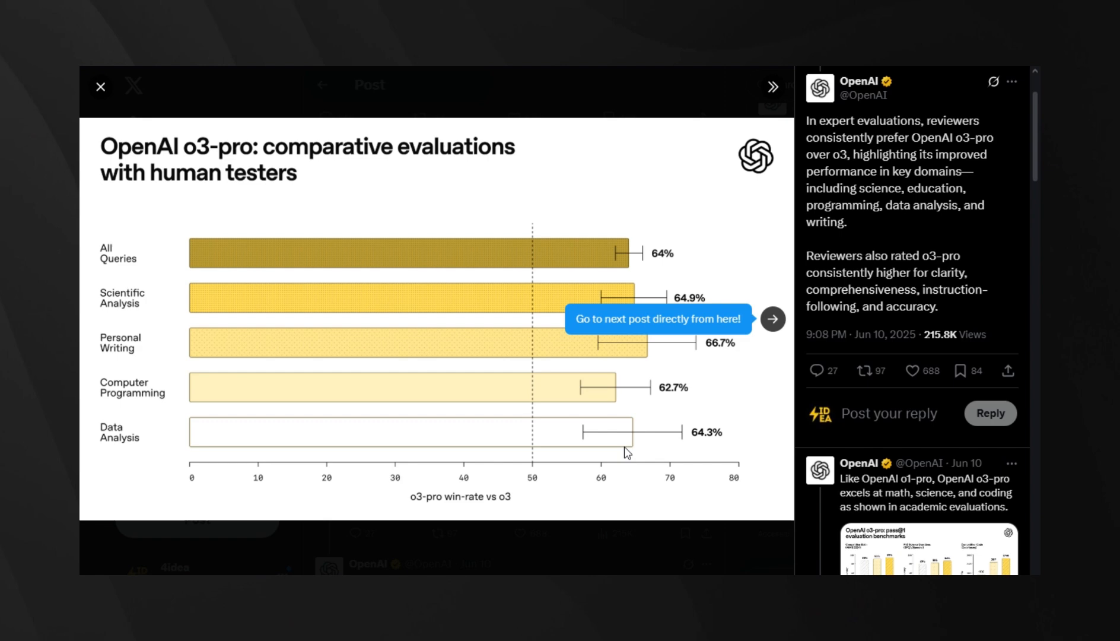
pyautogui.moveTo(638, 442)
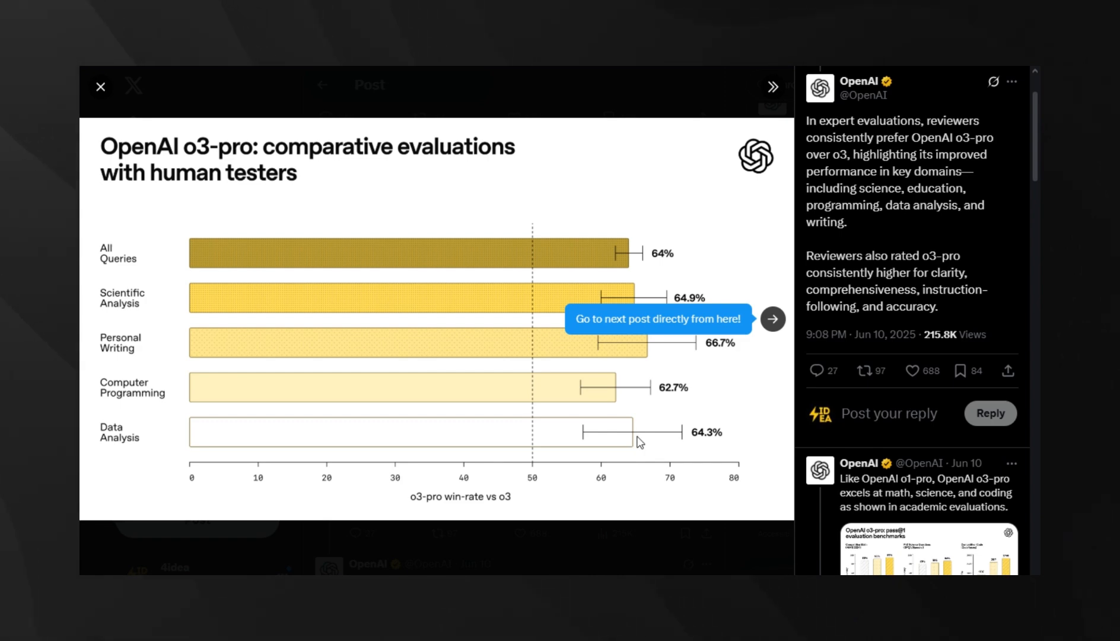
pyautogui.moveTo(772, 319)
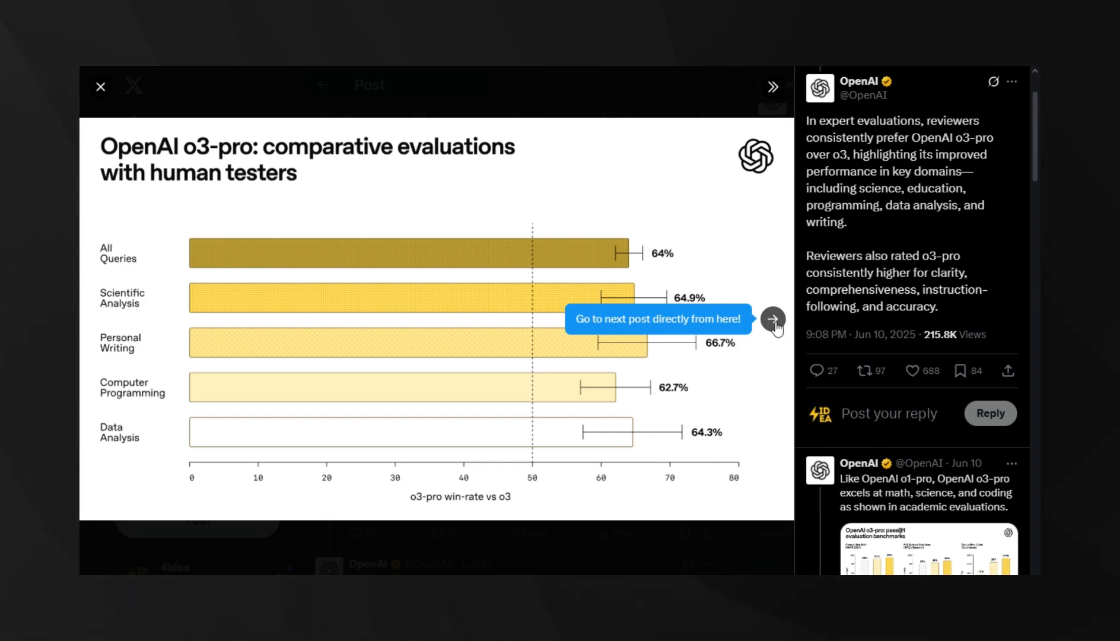
pyautogui.moveTo(763, 284)
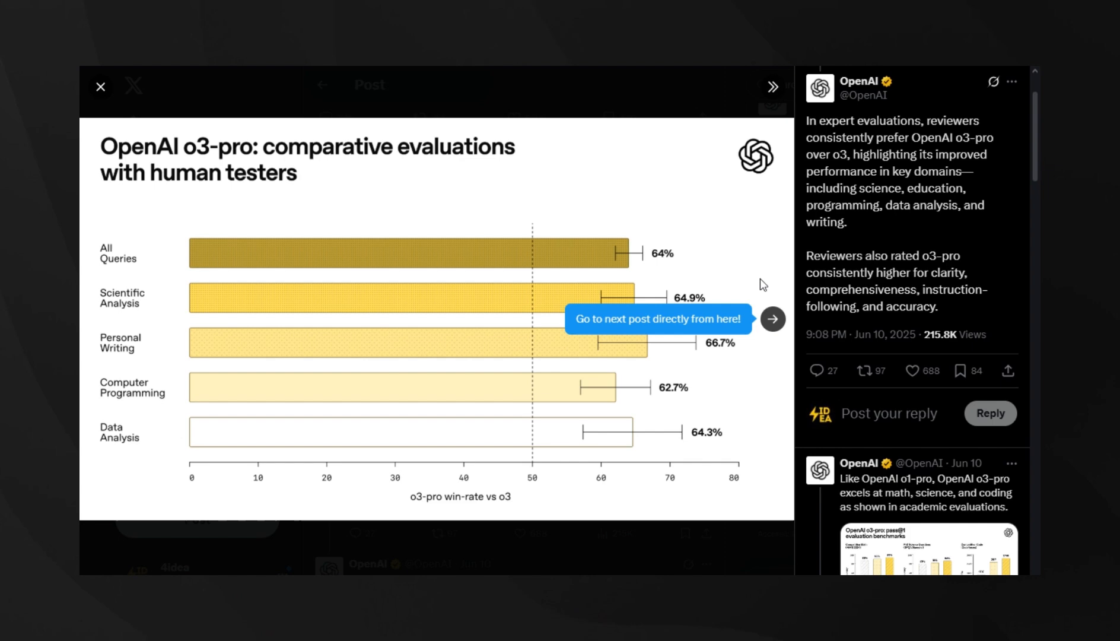
pyautogui.moveTo(557, 439)
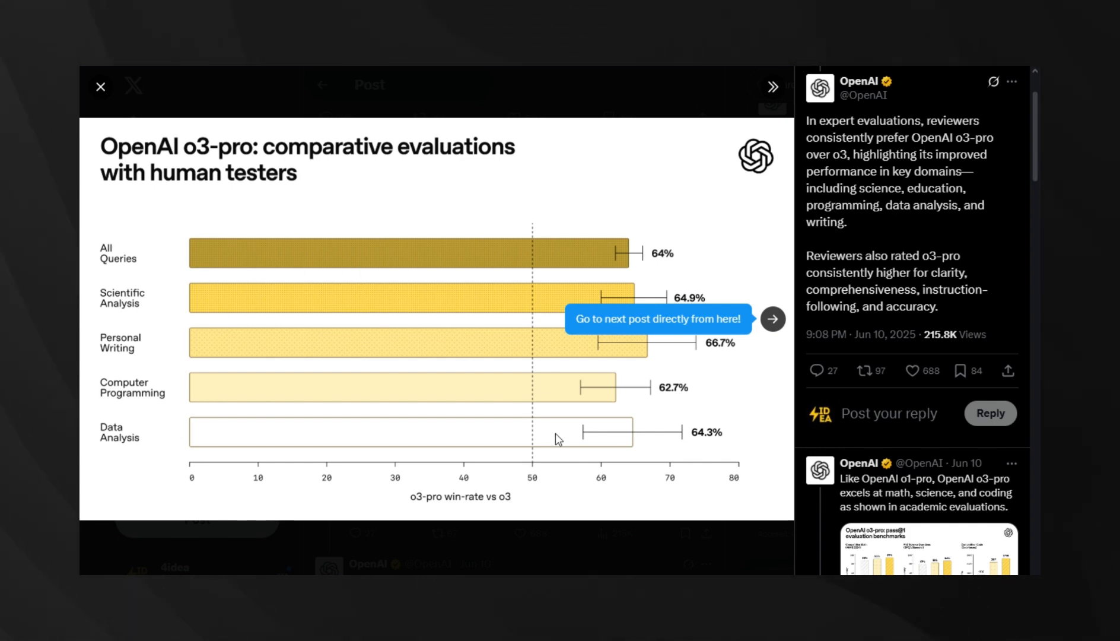
pyautogui.moveTo(772, 319)
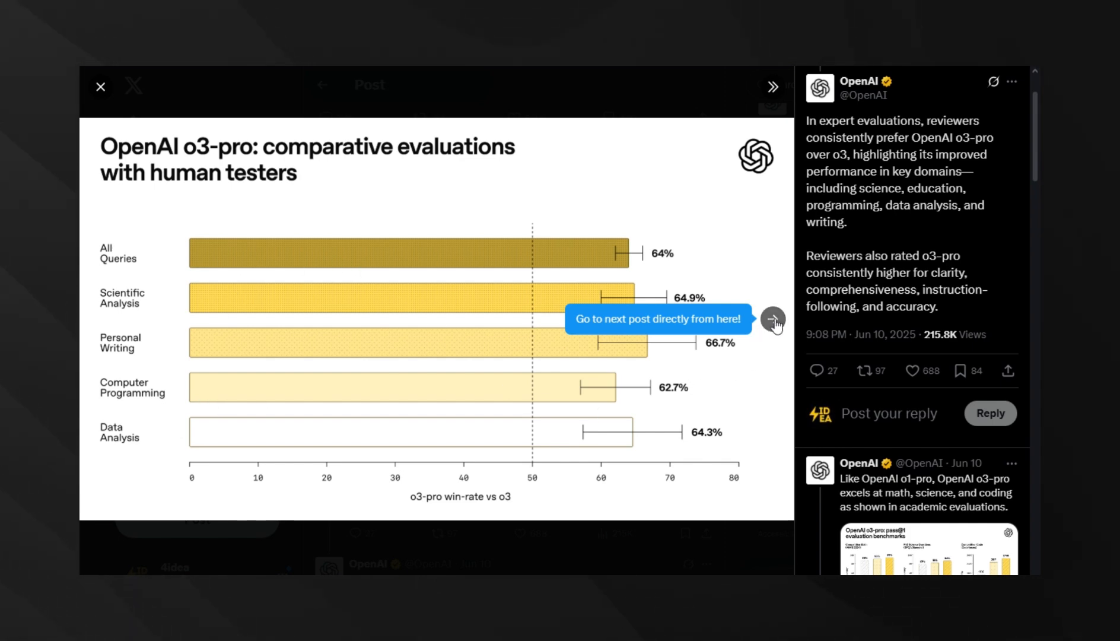
pyautogui.click(773, 319)
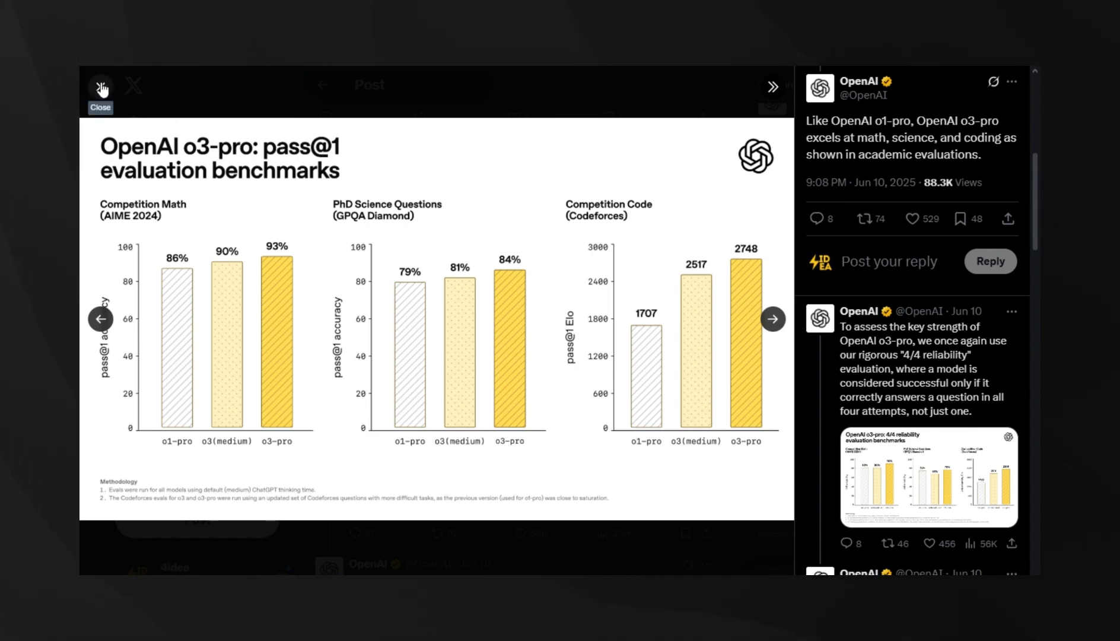
# Step: Close the media viewer and scroll past the pass@1 and 4/4 reliability posts
pyautogui.click(100, 85)
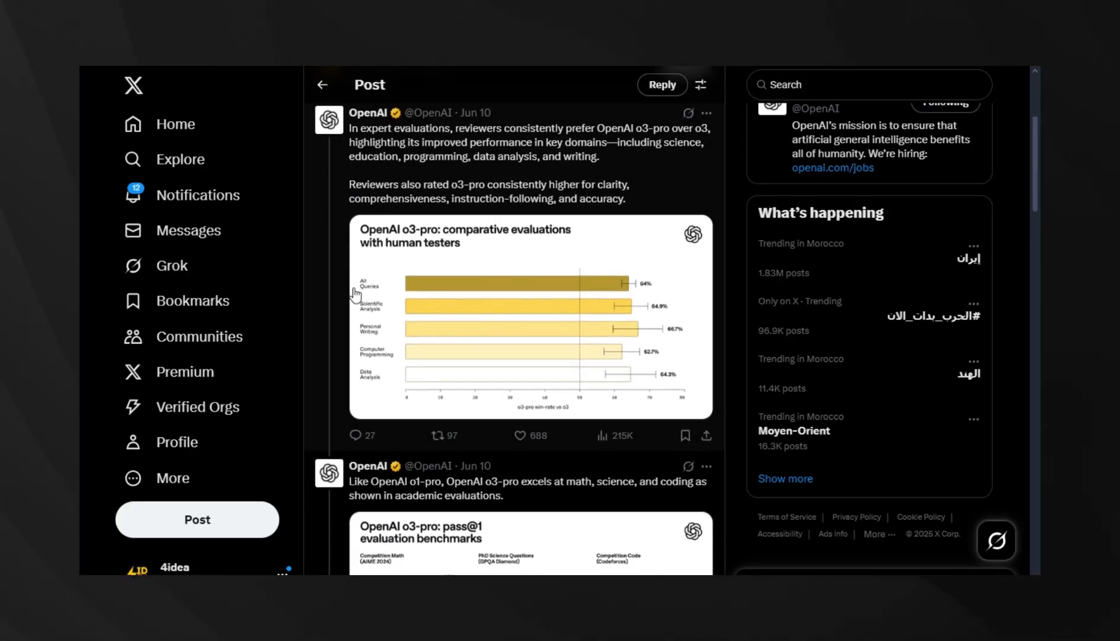
pyautogui.scroll(-3)
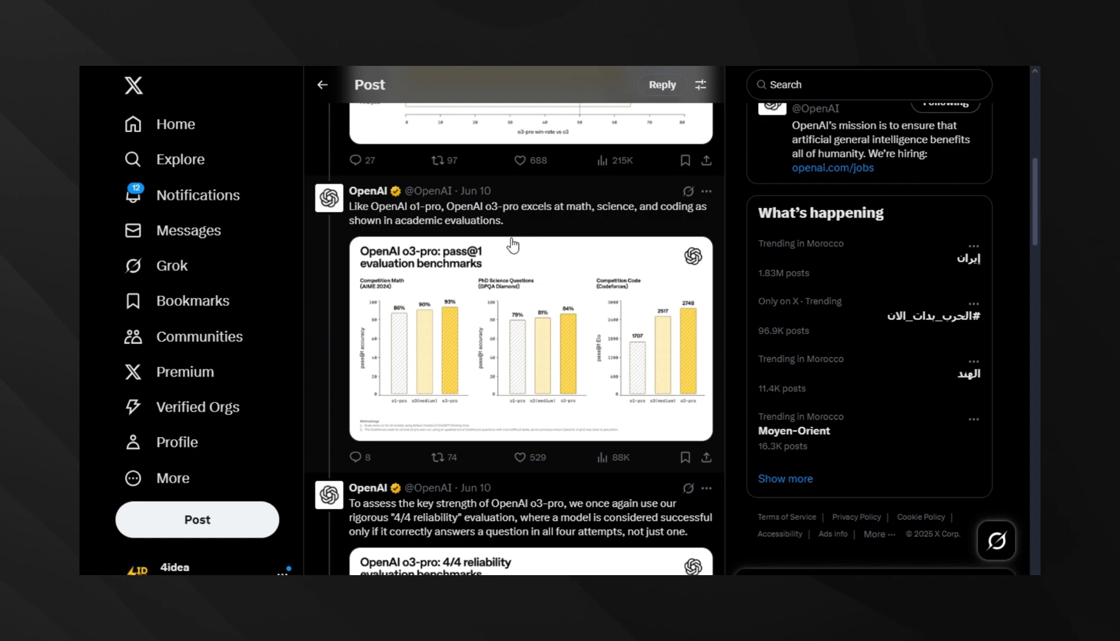
pyautogui.scroll(-3)
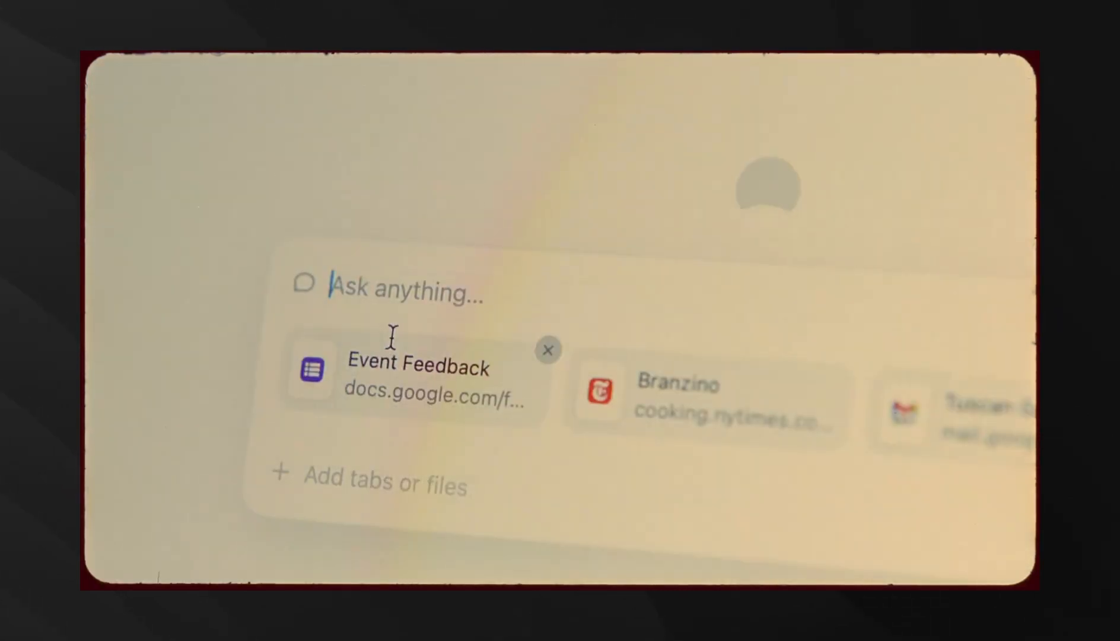
# Step: Ask Dia's assistant: 'quick zucchini appetizer for family feast'
pyautogui.write('quick zucc')
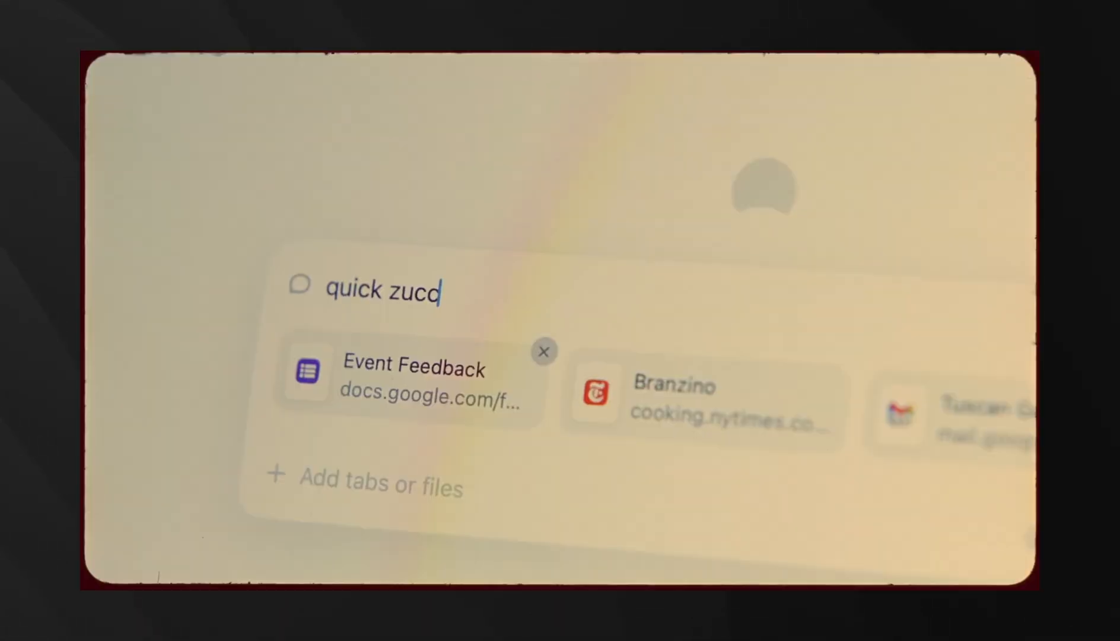
pyautogui.write('quick zucchini appetizer for family feast')
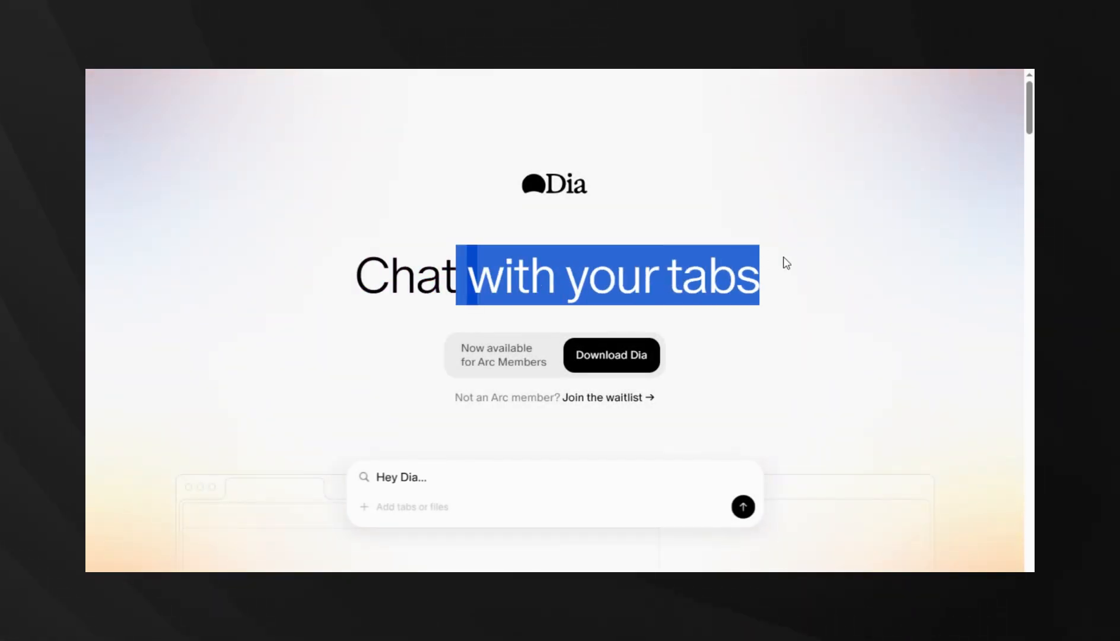
# Step: Scroll down the Dia homepage and show the next writing feature example
pyautogui.scroll(-3)
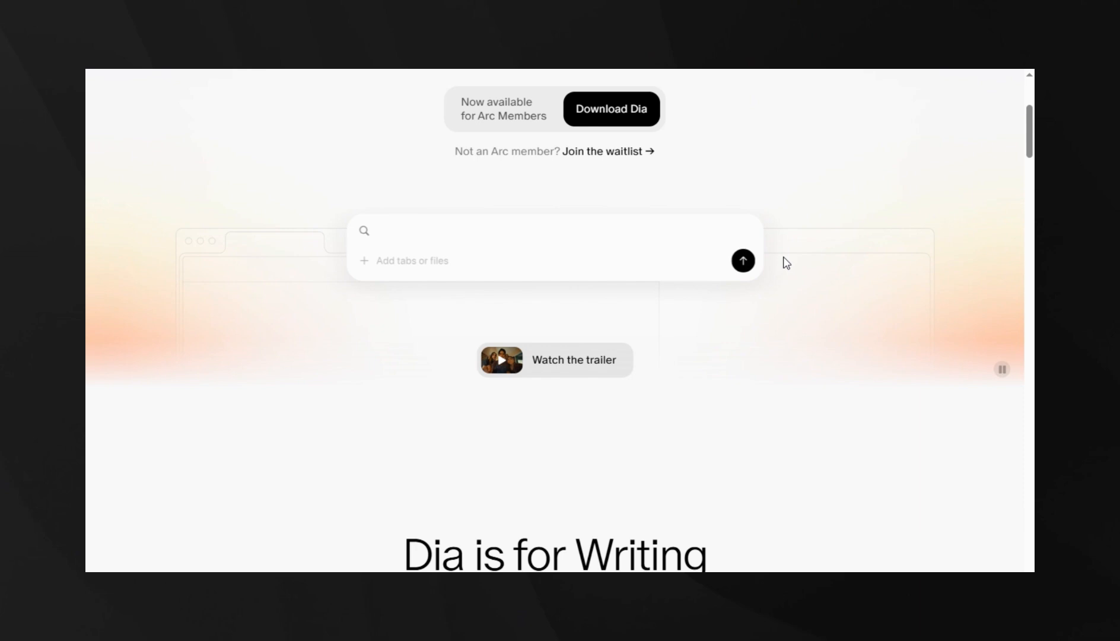
pyautogui.scroll(-3)
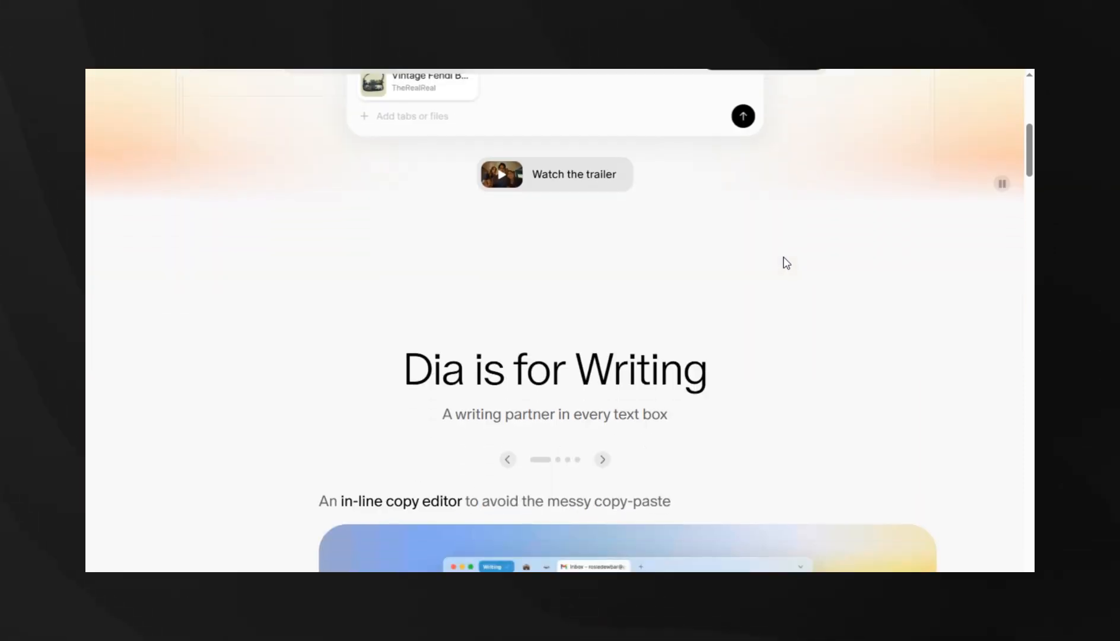
pyautogui.scroll(-3)
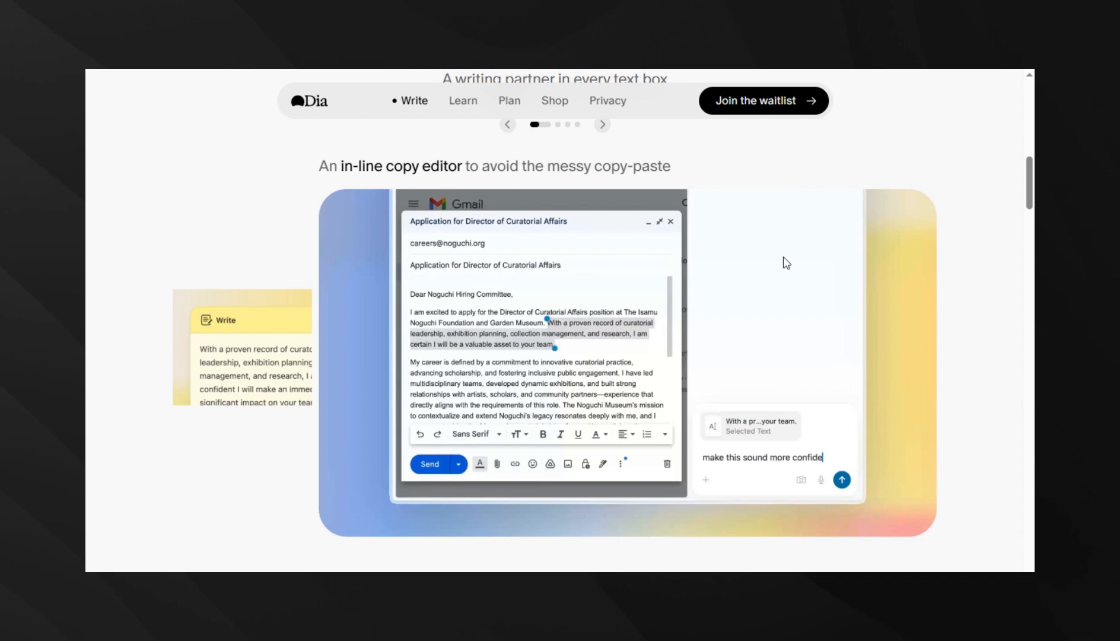
pyautogui.click(841, 479)
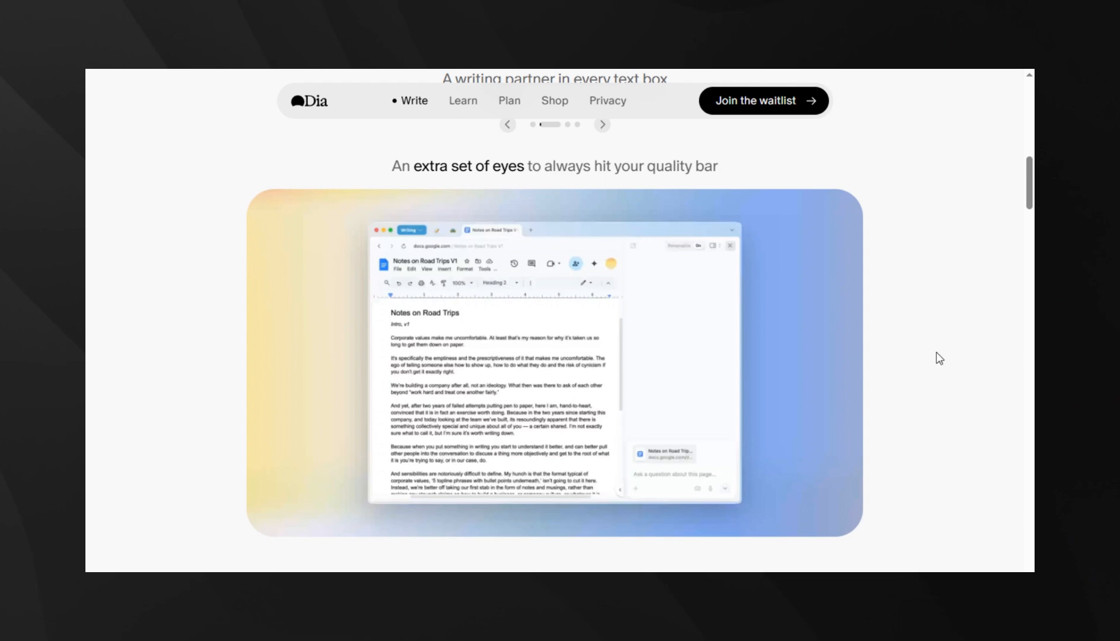
# Step: Continue down the Dia homepage to the 'Dia is for Learning' carousel
pyautogui.click(462, 101)
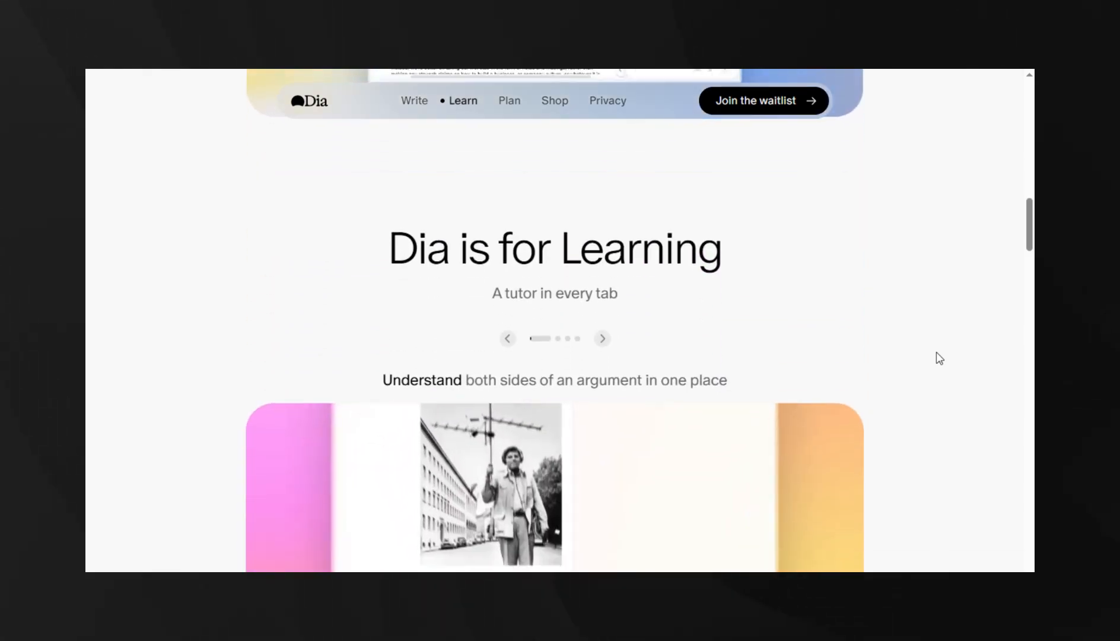
pyautogui.scroll(-3)
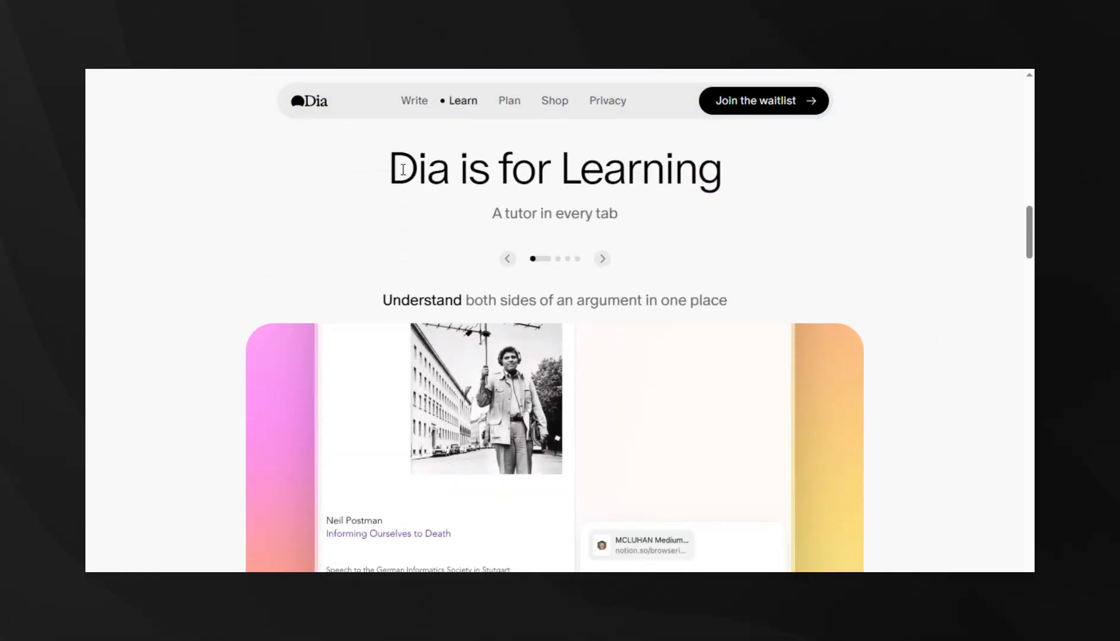
pyautogui.scroll(-3)
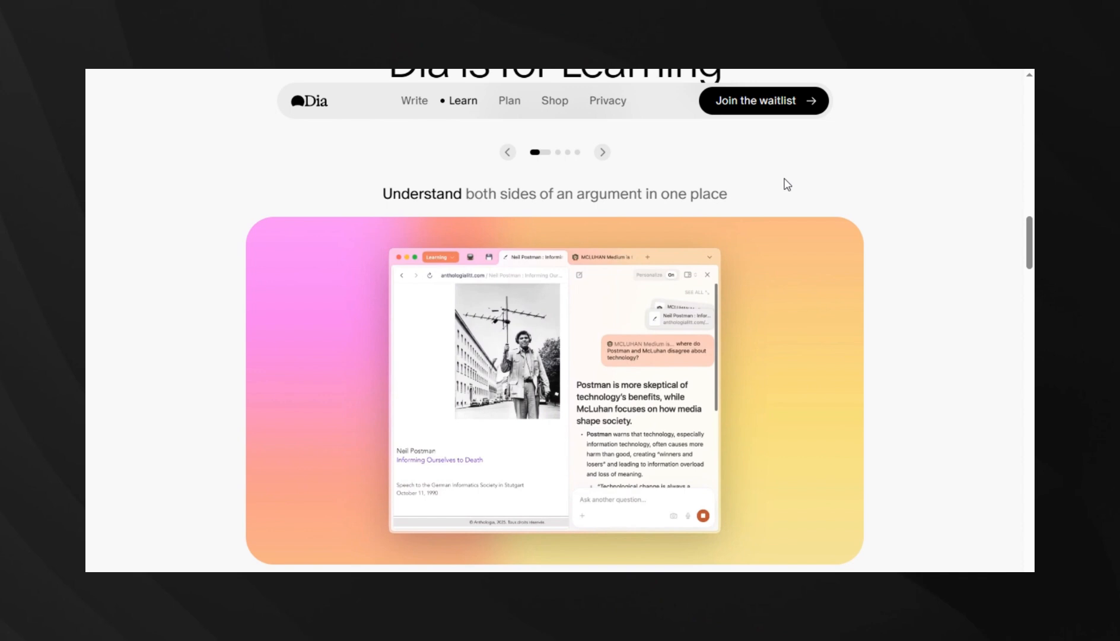
pyautogui.scroll(-3)
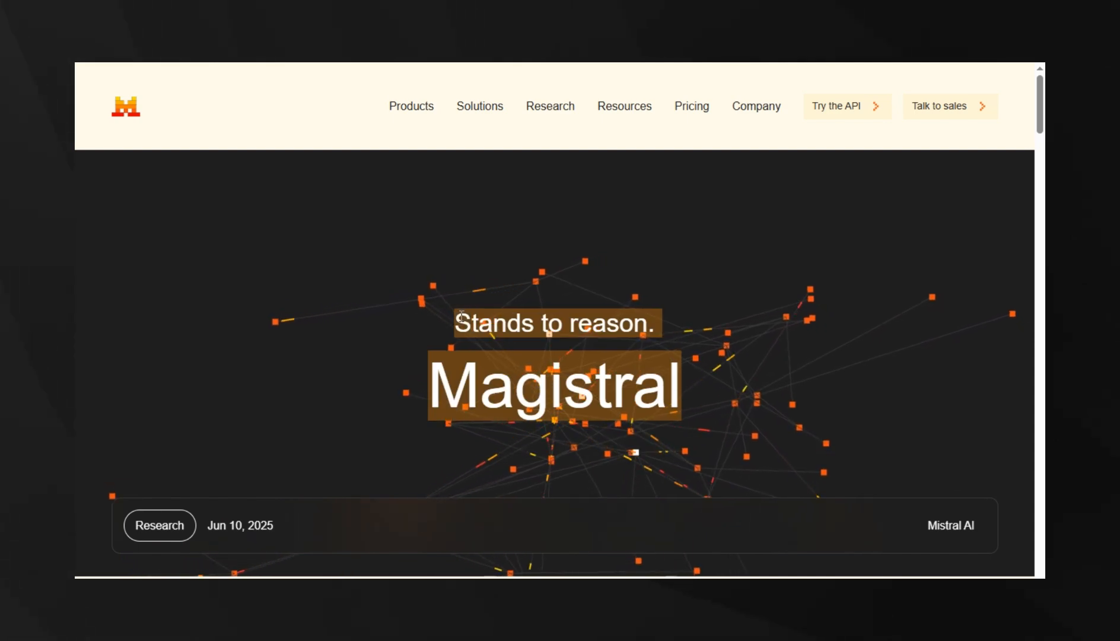
# Step: Highlight 'excelling in domain-specific, transparent, and multilingual reasoning' in the Magistral headline
pyautogui.scroll(-3)
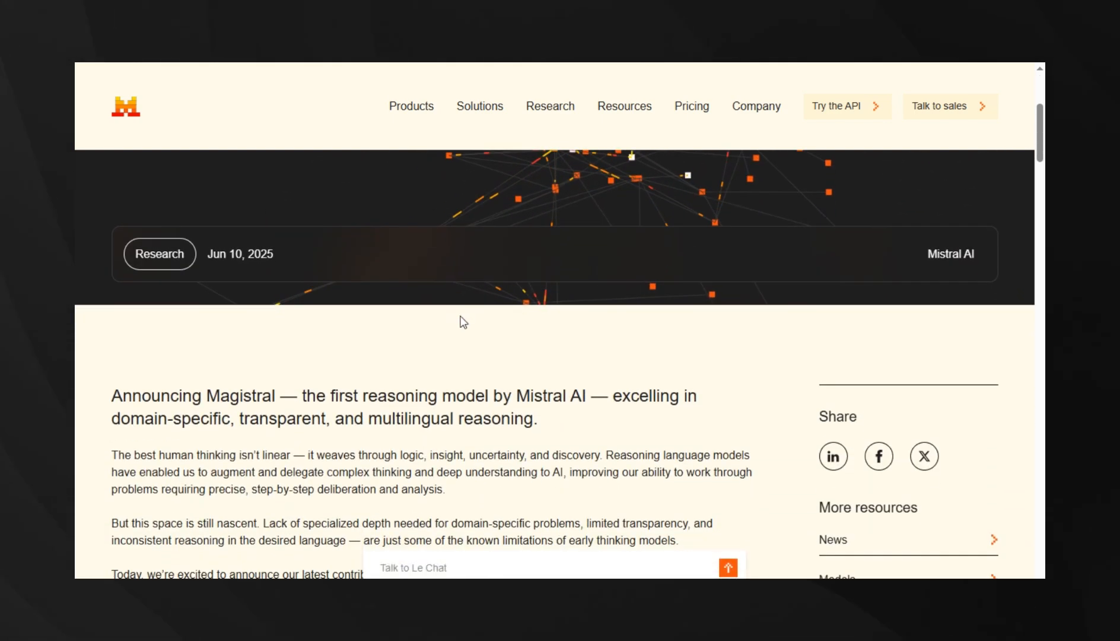
pyautogui.scroll(-3)
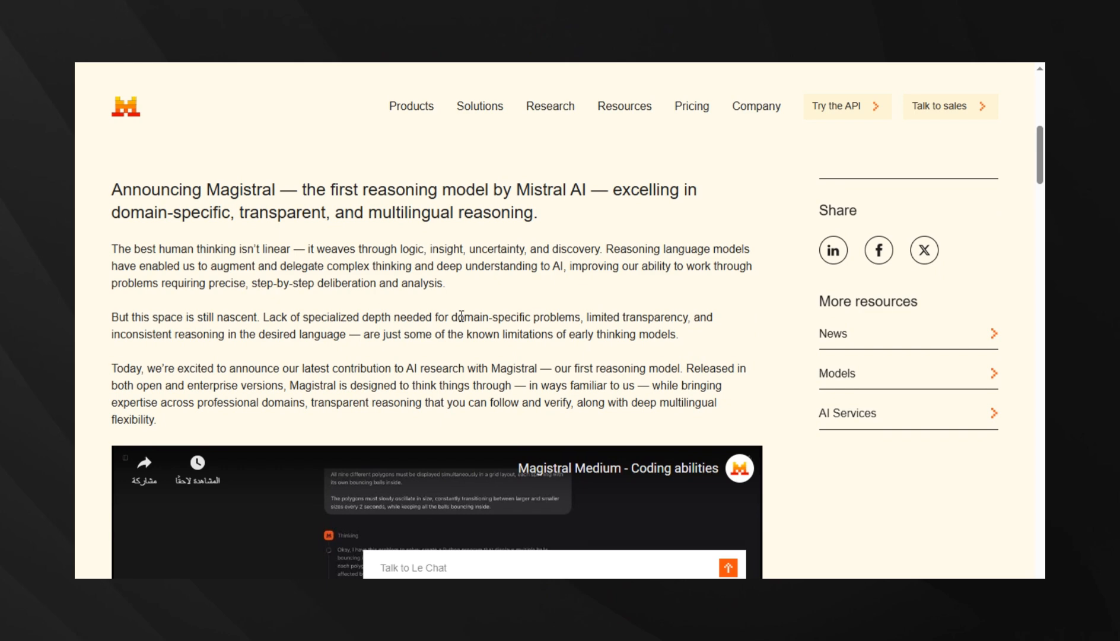
pyautogui.moveTo(111, 189); pyautogui.dragTo(303, 189)
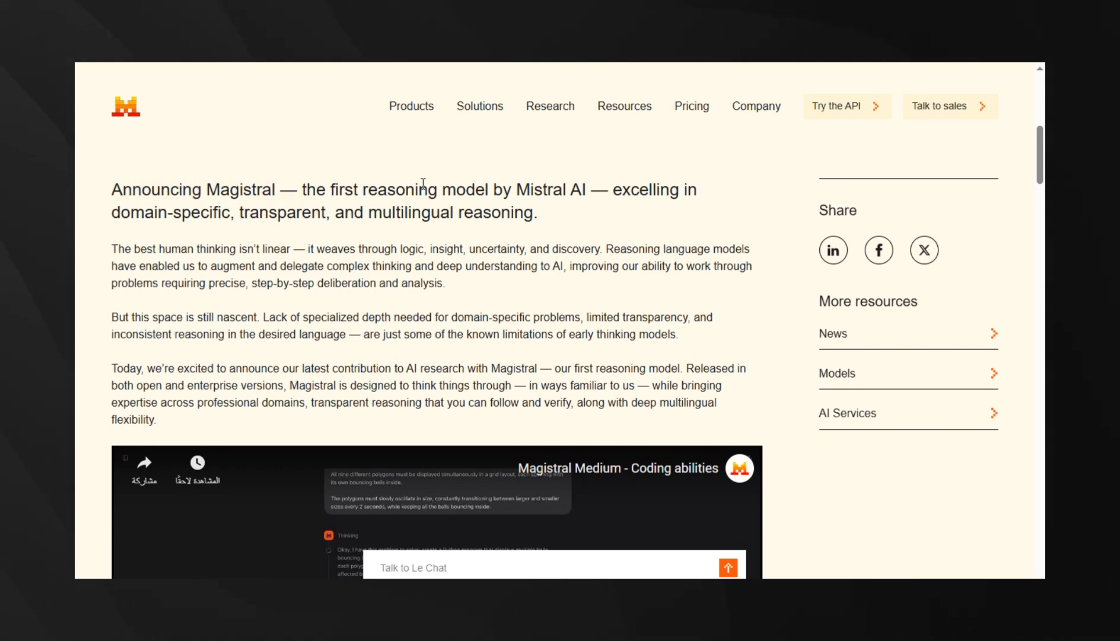
pyautogui.moveTo(301, 189); pyautogui.dragTo(605, 189)
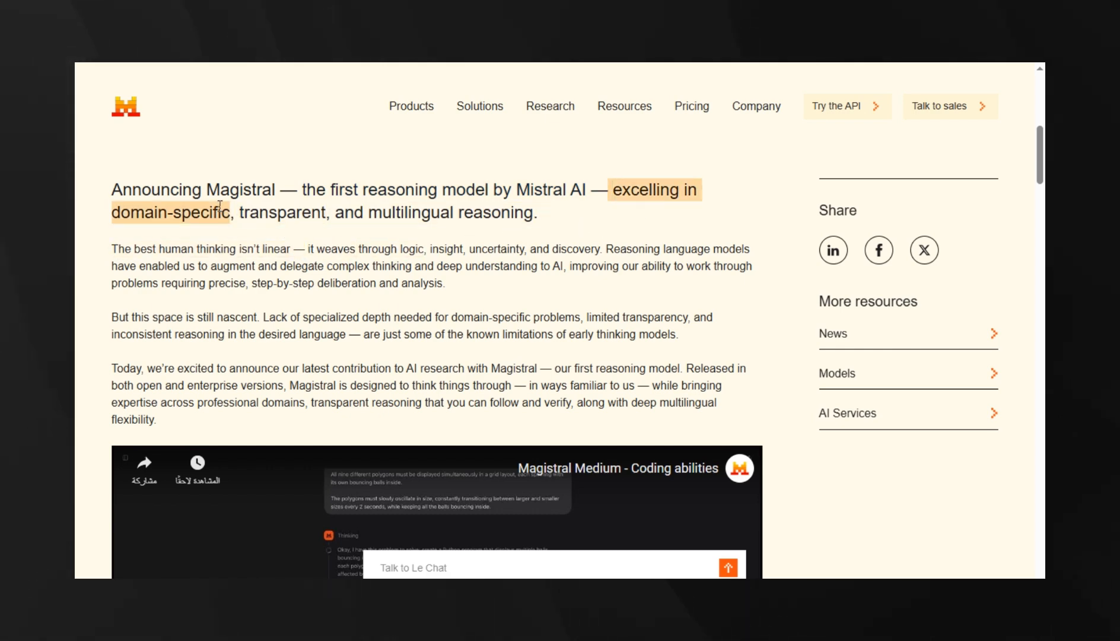
pyautogui.moveTo(221, 213); pyautogui.dragTo(537, 213)
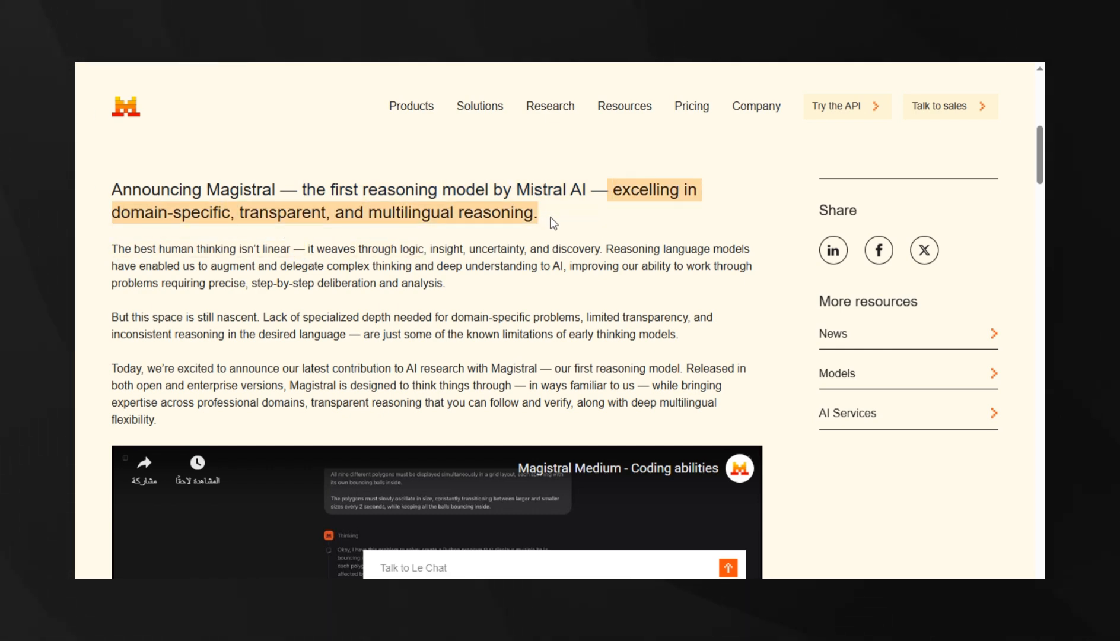
# Step: Scroll past the coding video, Highlights chart and bullets to 'Multilingual dexterity'
pyautogui.scroll(-3)
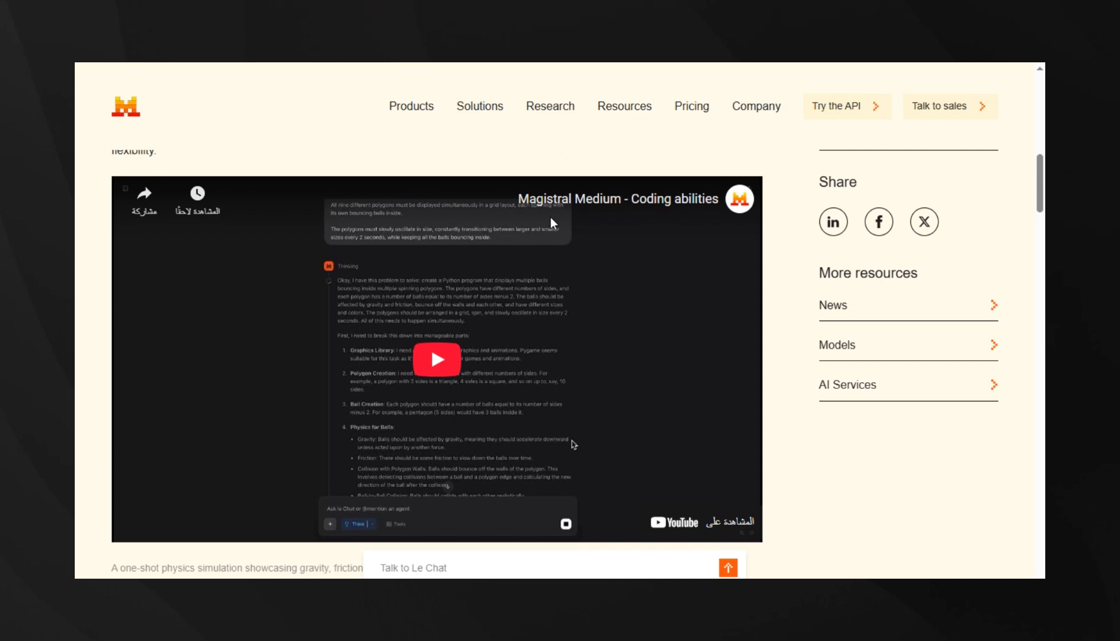
pyautogui.scroll(-3)
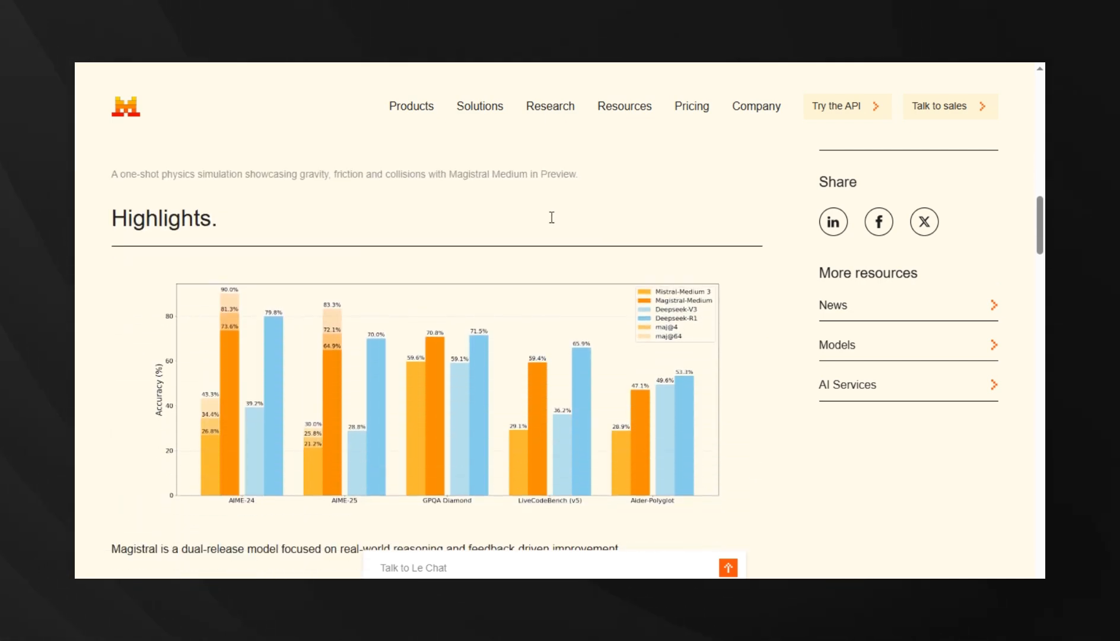
pyautogui.scroll(-3)
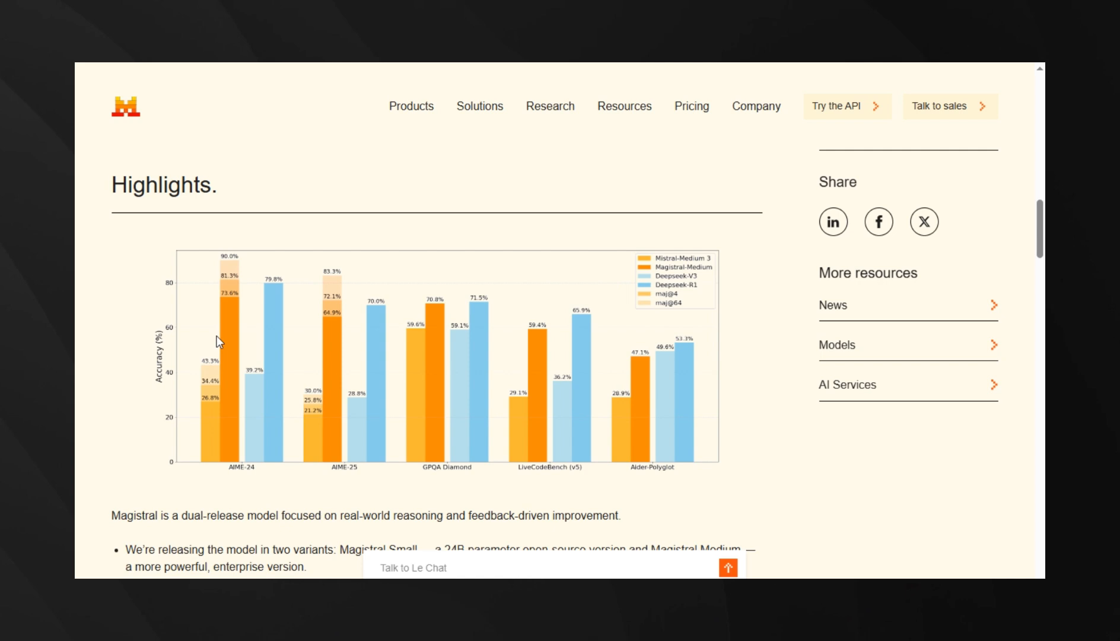
pyautogui.moveTo(253, 476)
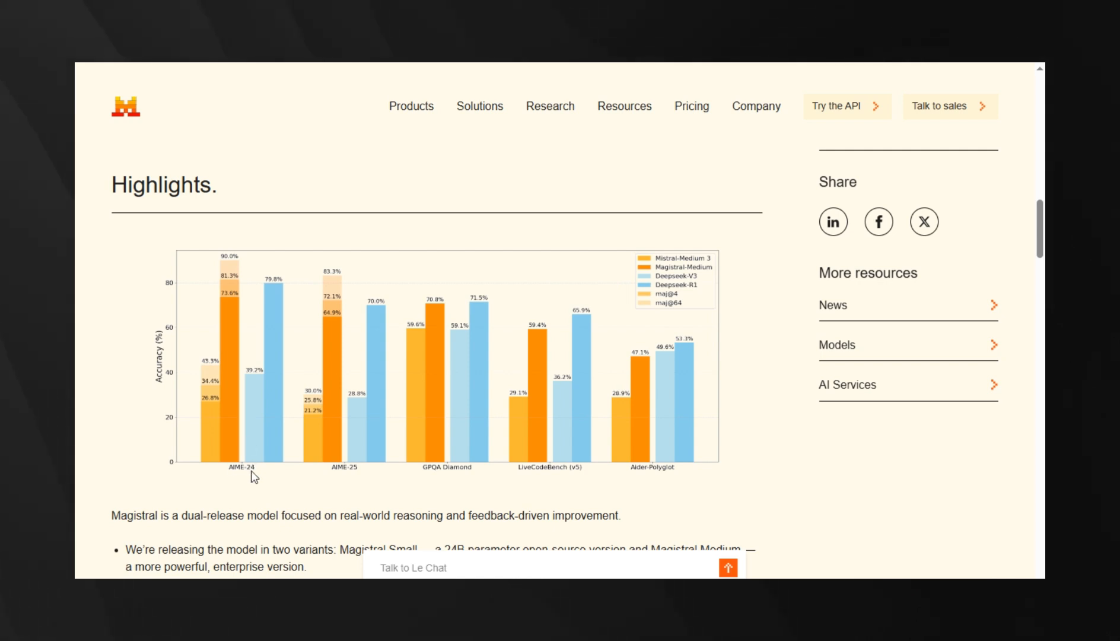
pyautogui.moveTo(344, 468)
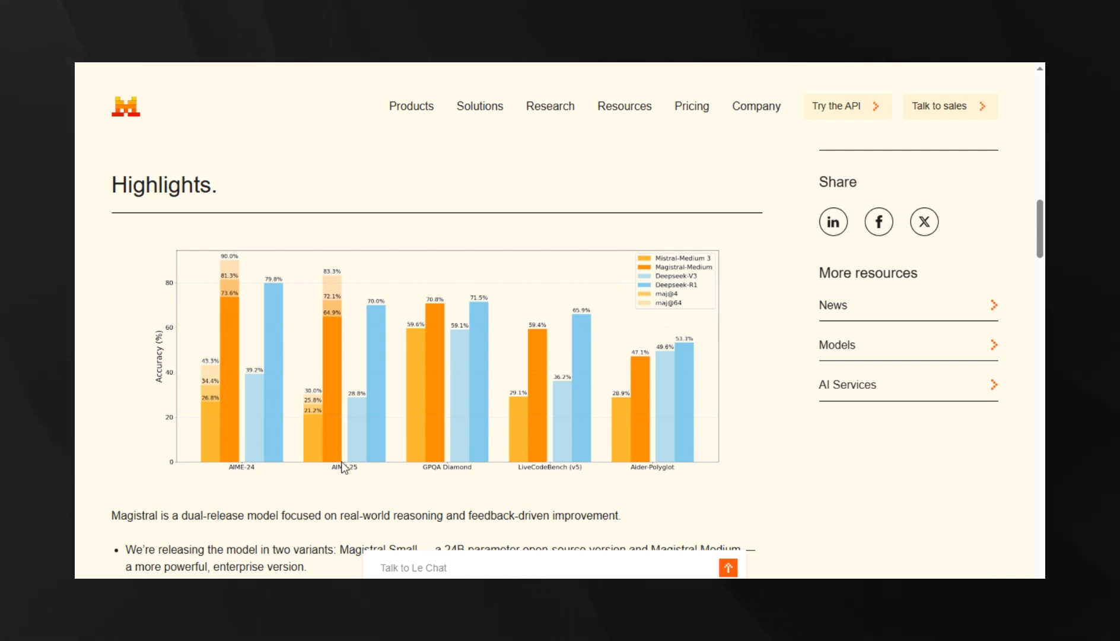
pyautogui.moveTo(623, 456)
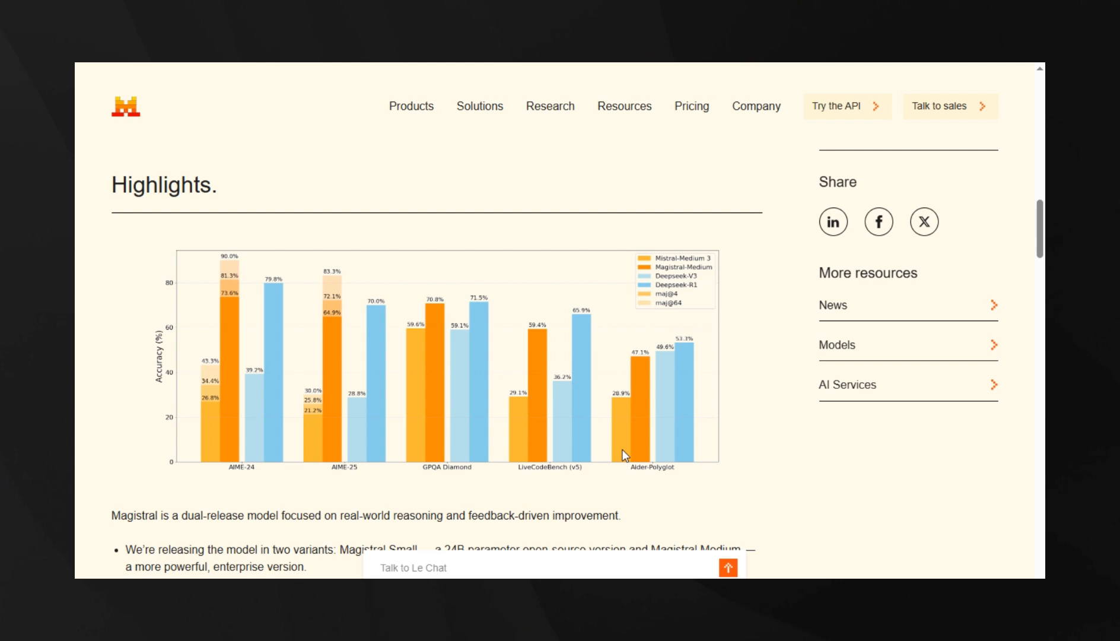
pyautogui.scroll(-3)
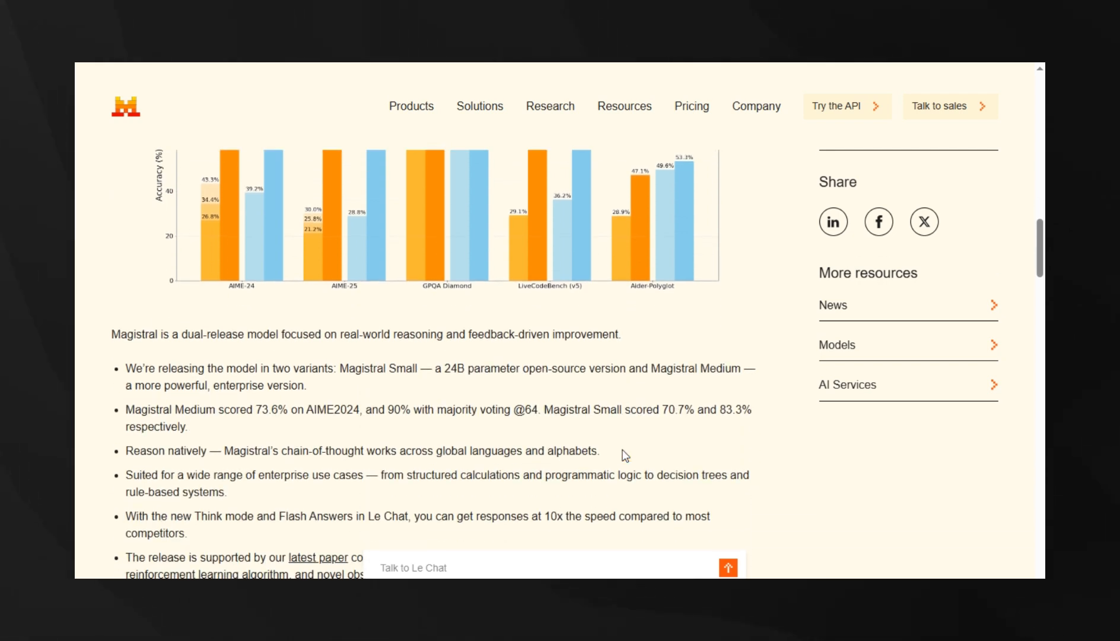
pyautogui.scroll(-3)
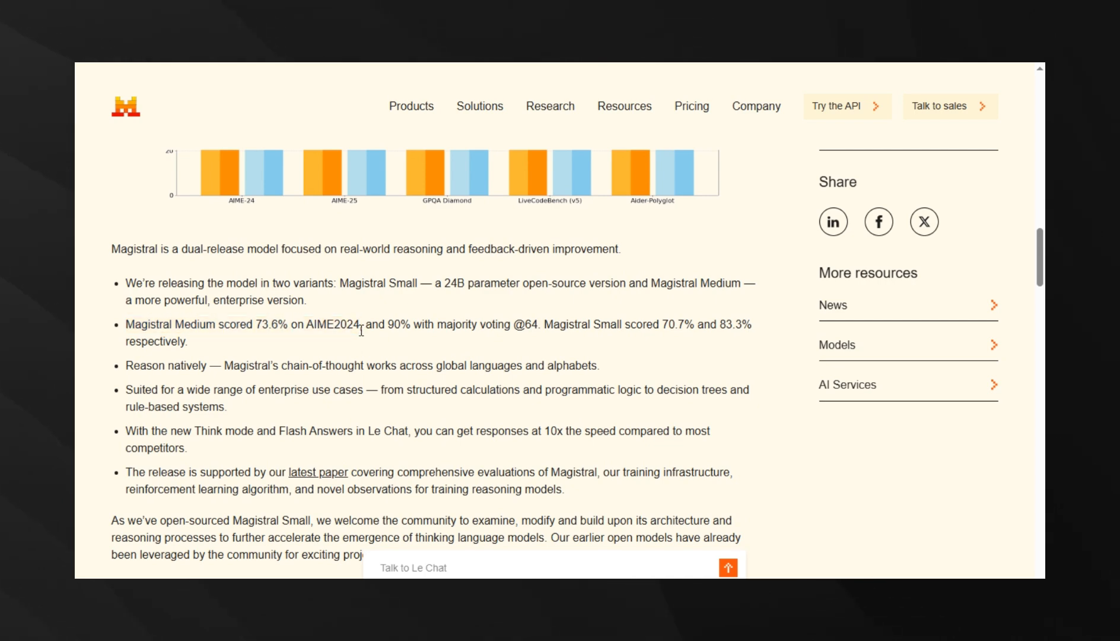
pyautogui.scroll(-3)
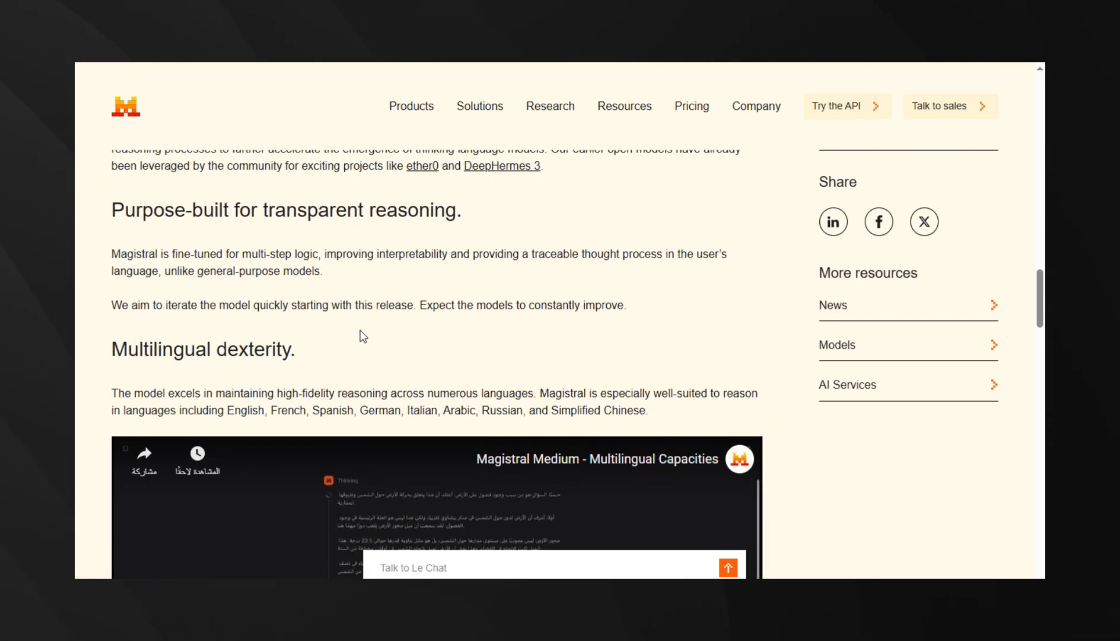
pyautogui.scroll(-3)
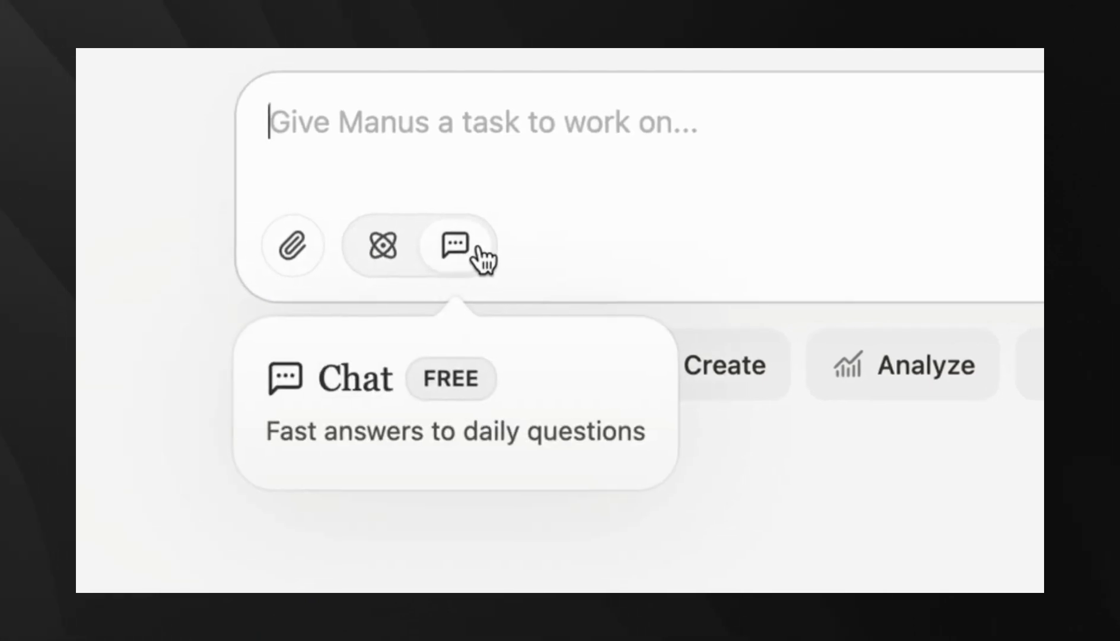
# Step: Ask Manus Chat what key components a quarterly sales report should include
pyautogui.write('what are the key components i should include in a quarterly sales analysis report?')
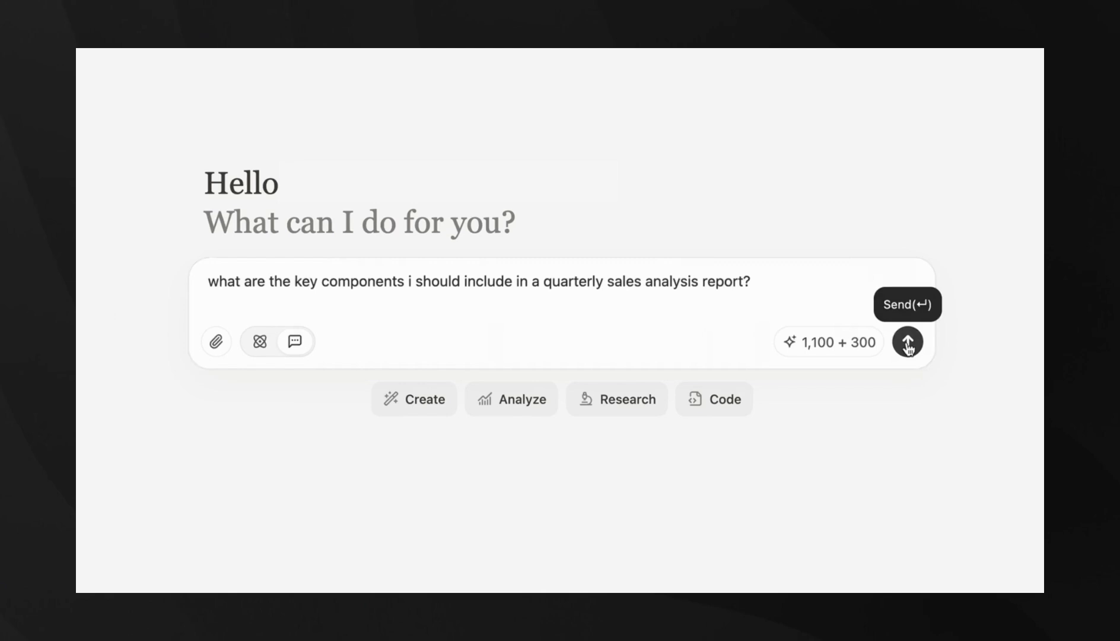
pyautogui.click(907, 342)
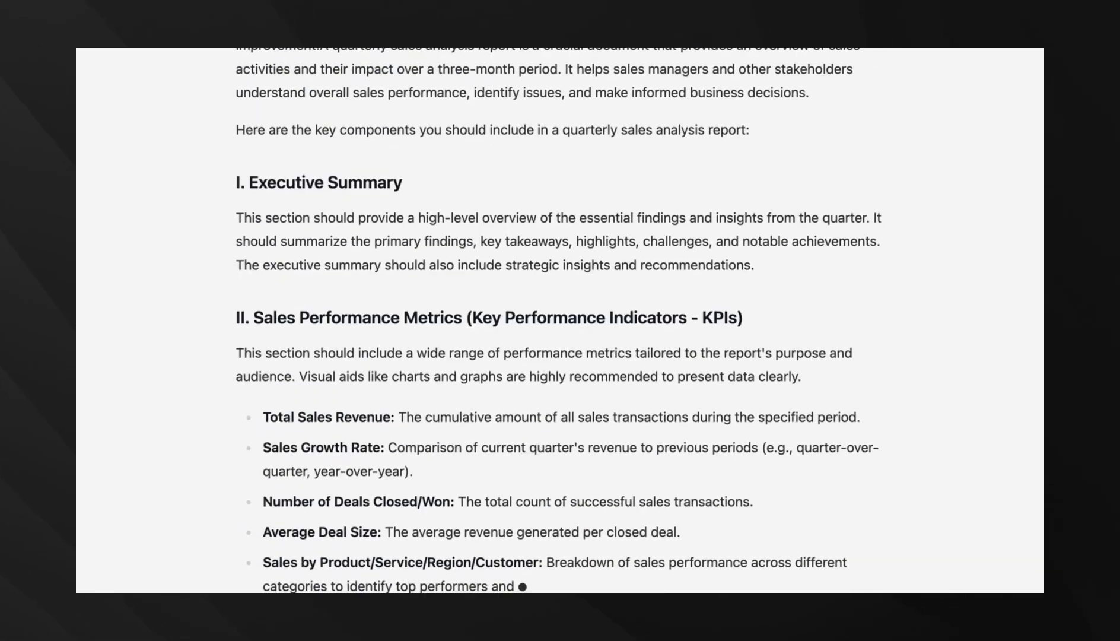
pyautogui.scroll(-3)
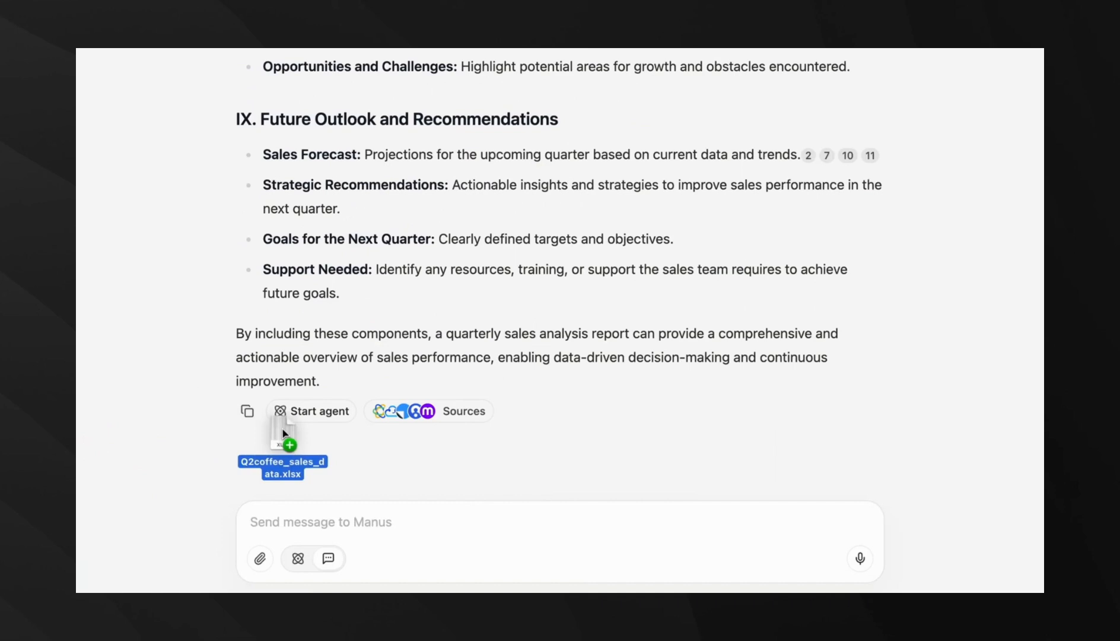
# Step: Send Q2coffee_sales_data.xlsx with a question about creating a Q2 sales slide deck
pyautogui.write("I'm creating a Q2 sales slide d")
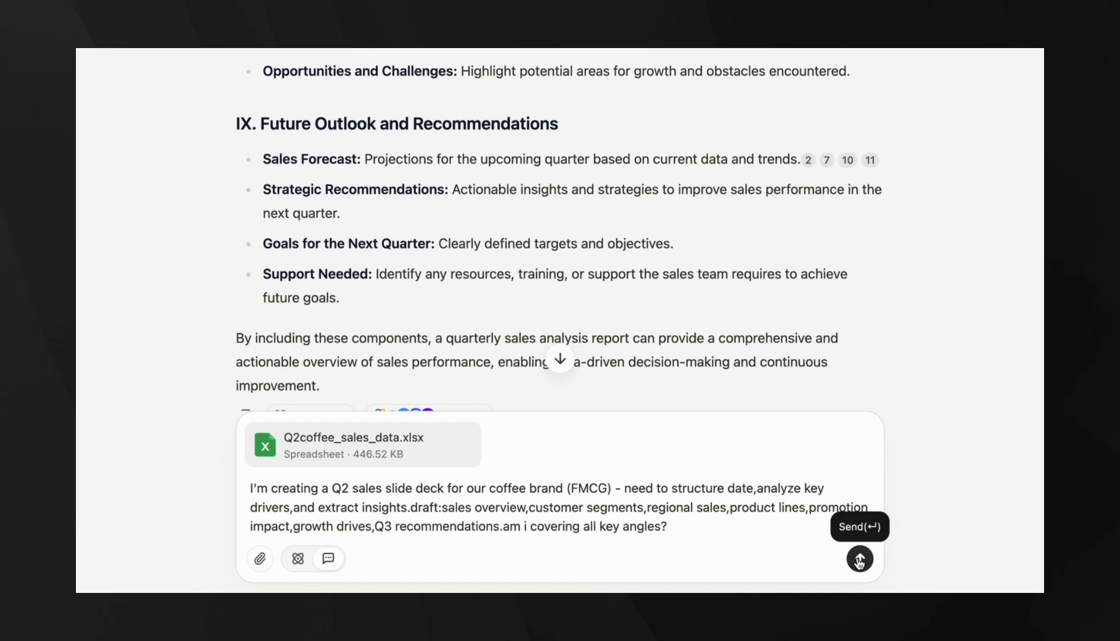
pyautogui.click(858, 559)
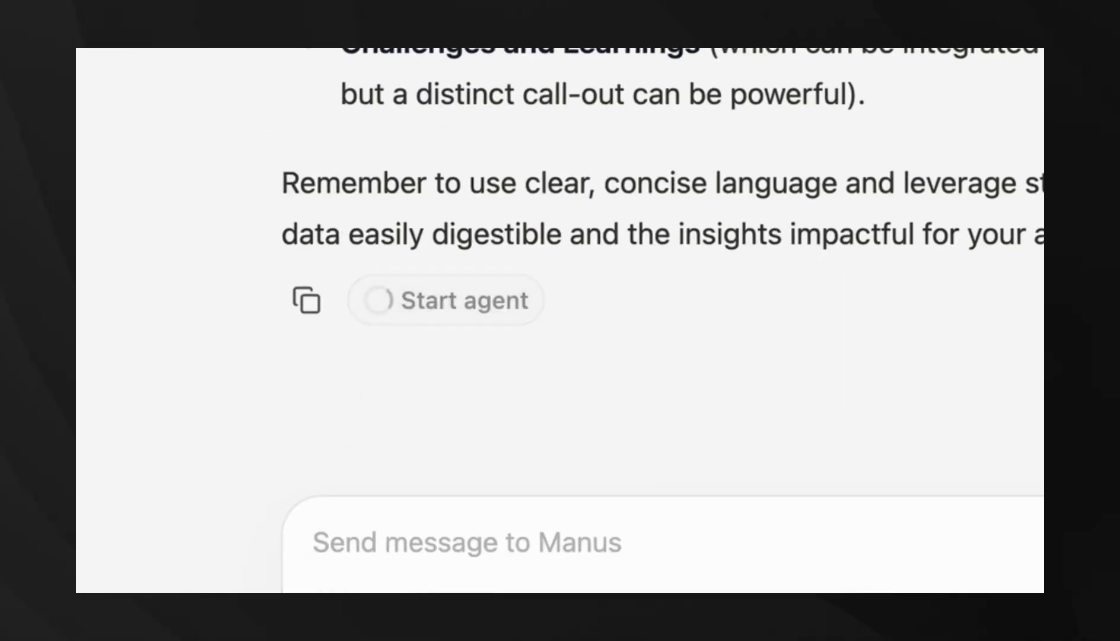
pyautogui.click(444, 299)
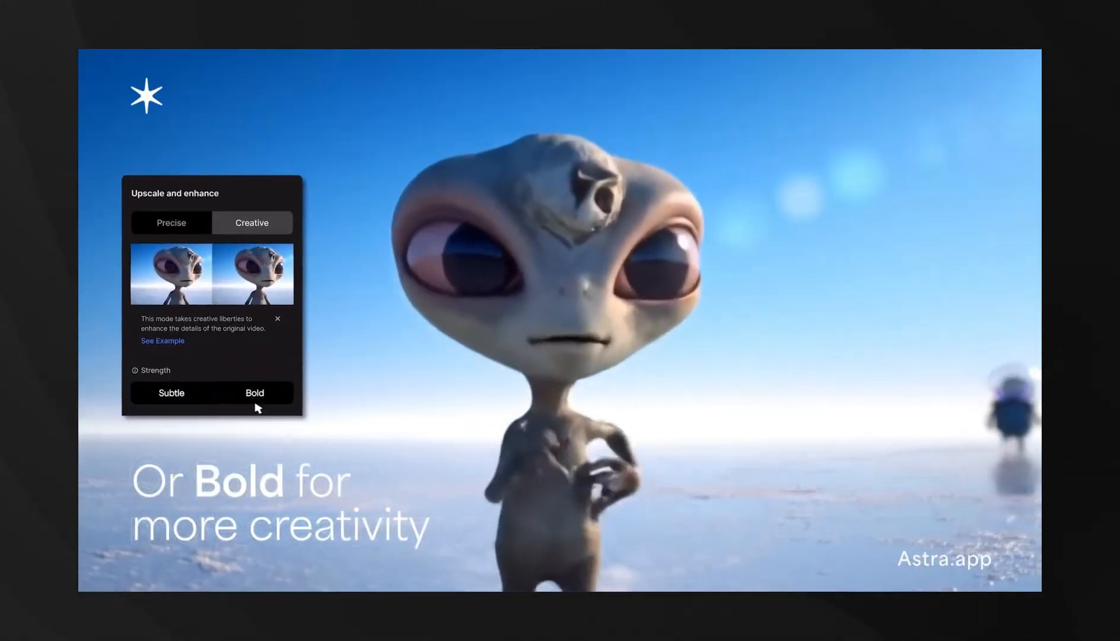
# Step: Set Astra's Creative upscaling strength to Bold
pyautogui.click(175, 223)
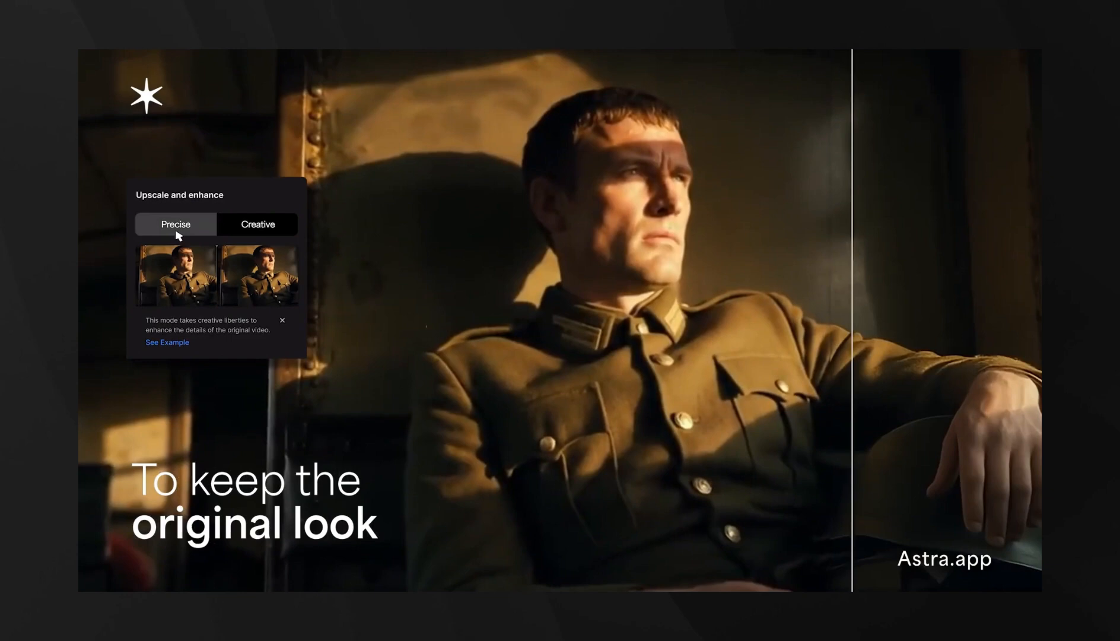